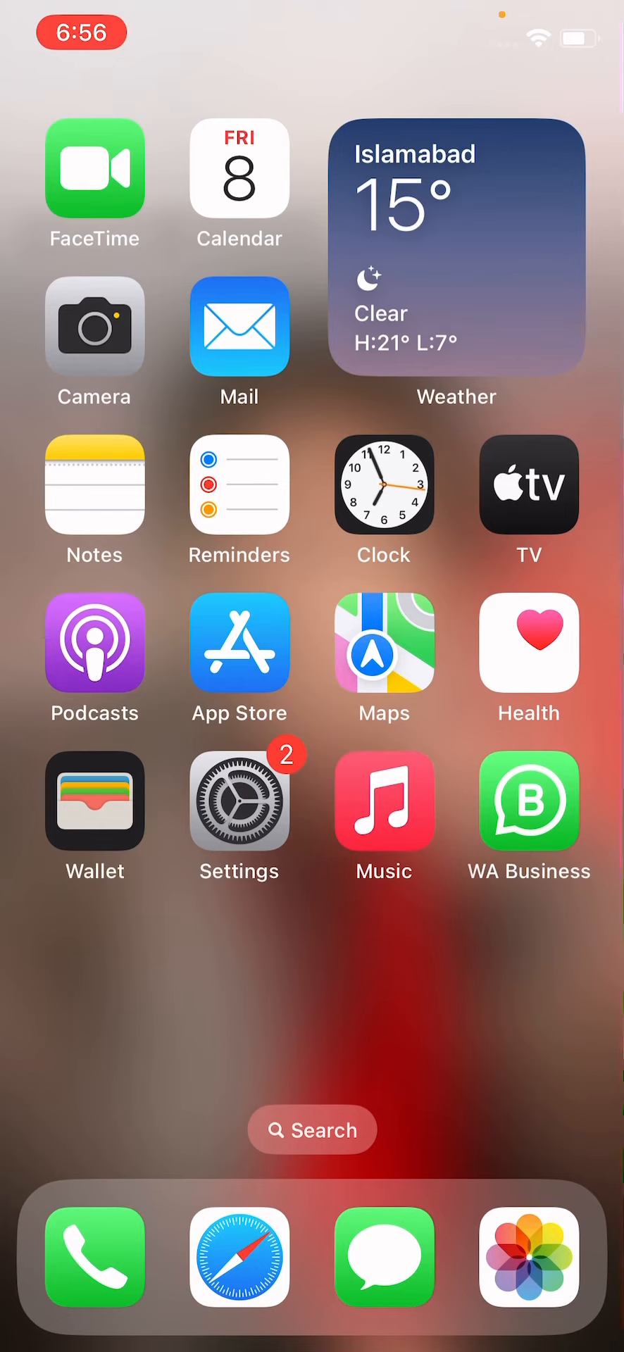
Step: Swipe to the next home-screen page and launch the Shortcuts app
{"action": "scroll", "scroll_direction": "left", "scroll_amount": 3}
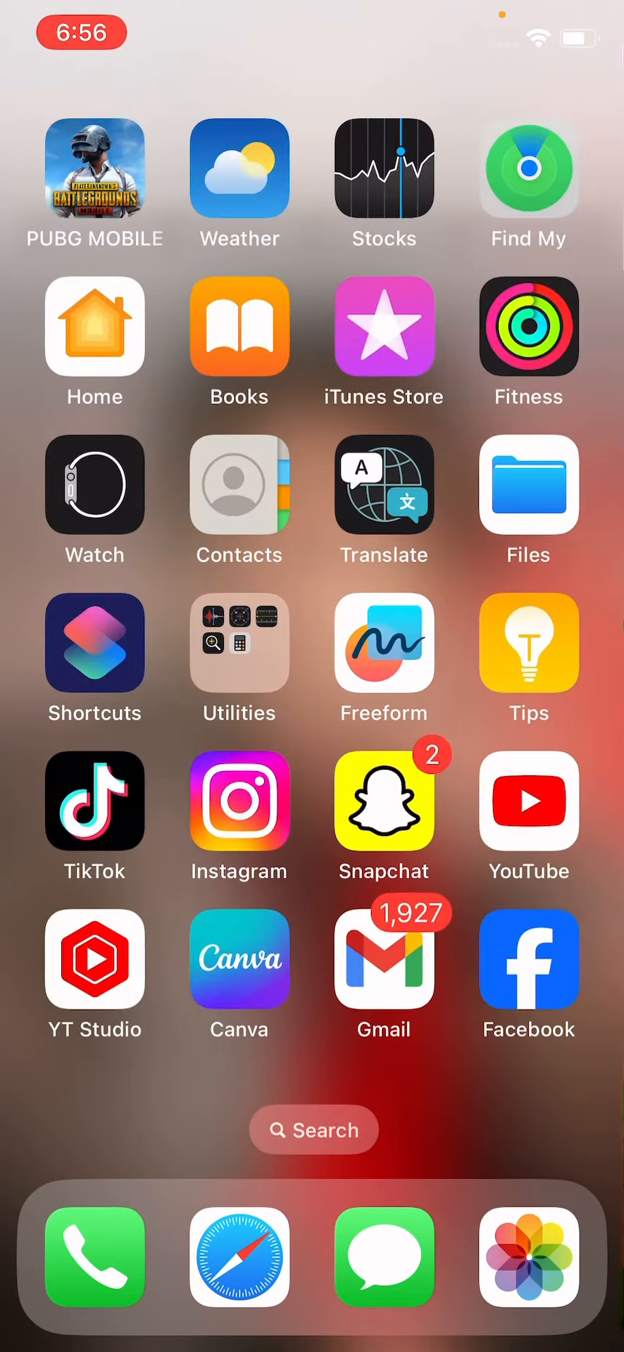
{"action": "left_click", "coordinate": [95, 659]}
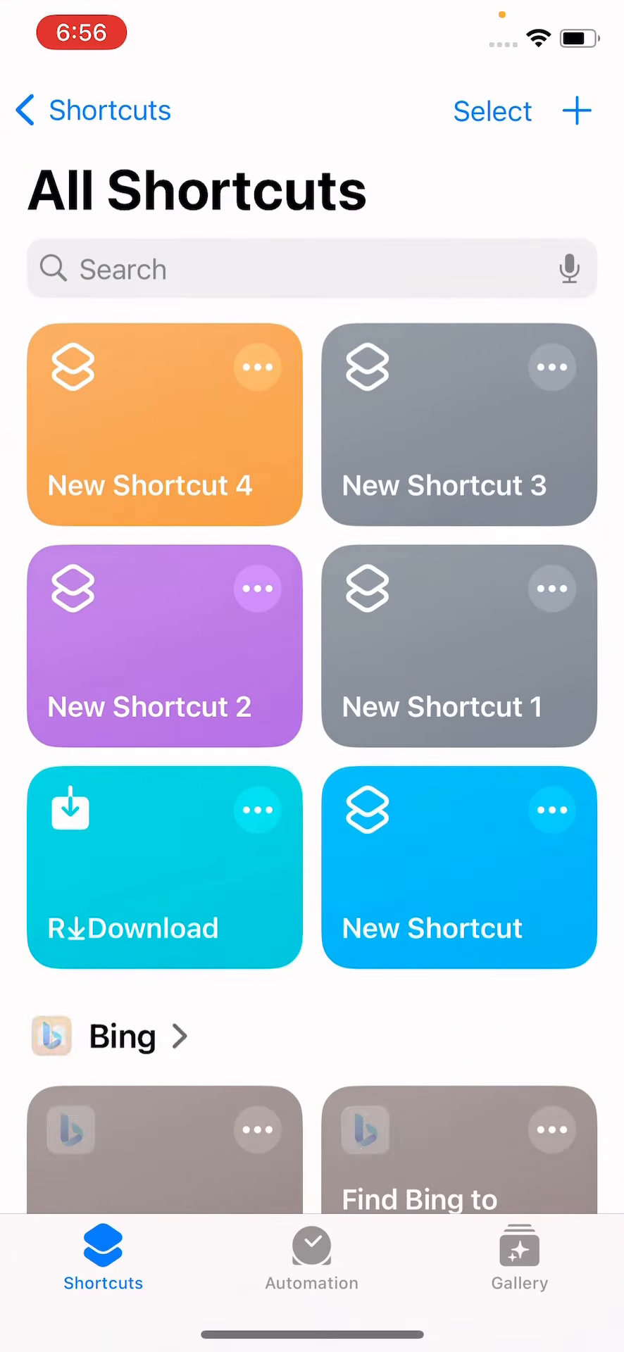
Step: Create a new emptyty shortcut and start its Add to Home Screen from the Details view
{"action": "left_click", "coordinate": [576, 110]}
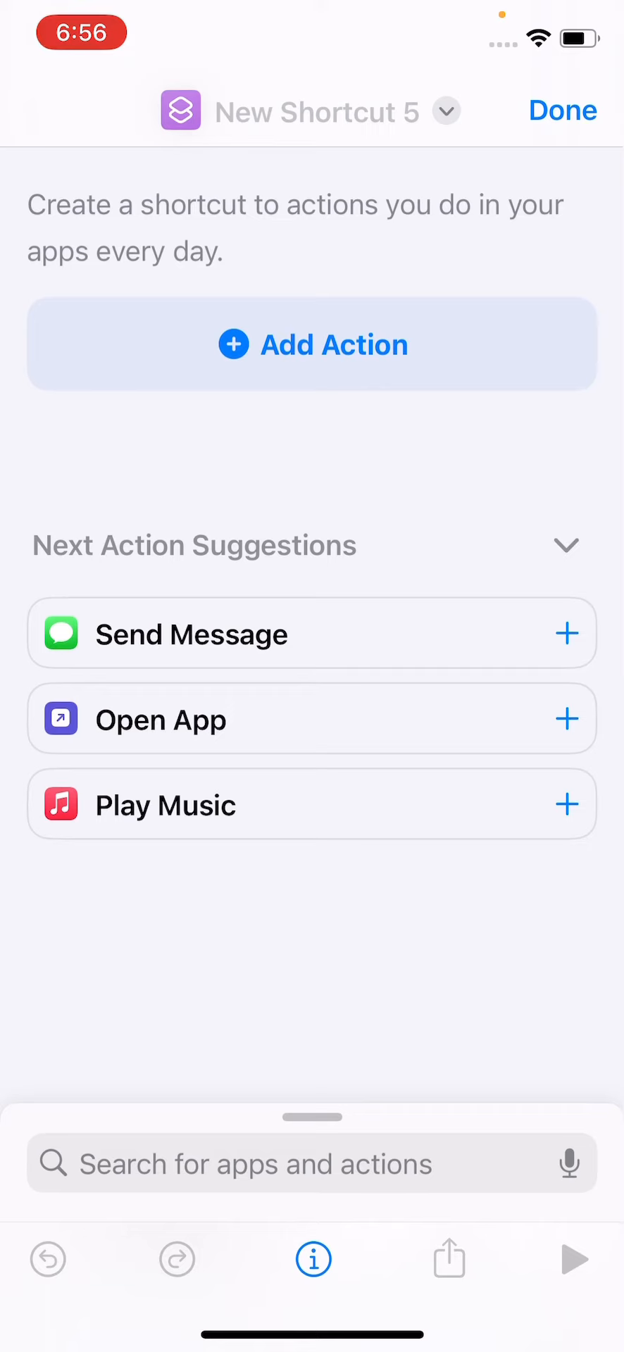
{"action": "left_click", "coordinate": [312, 1259]}
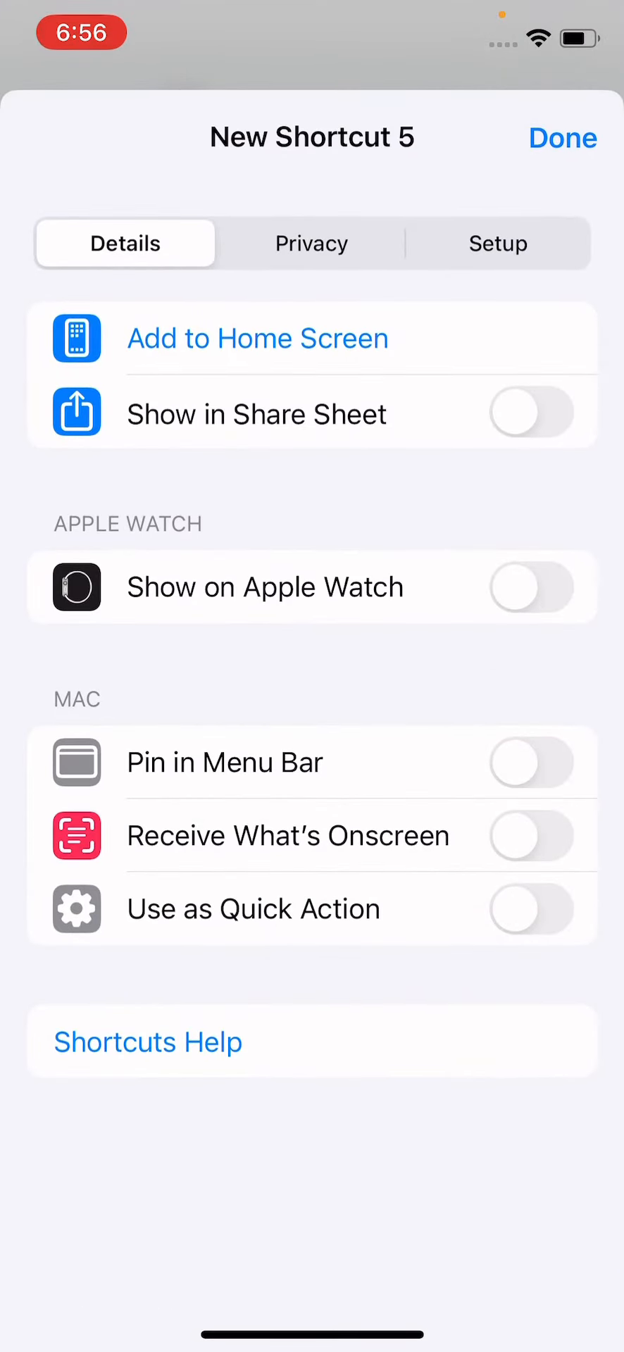
{"action": "left_click", "coordinate": [257, 338]}
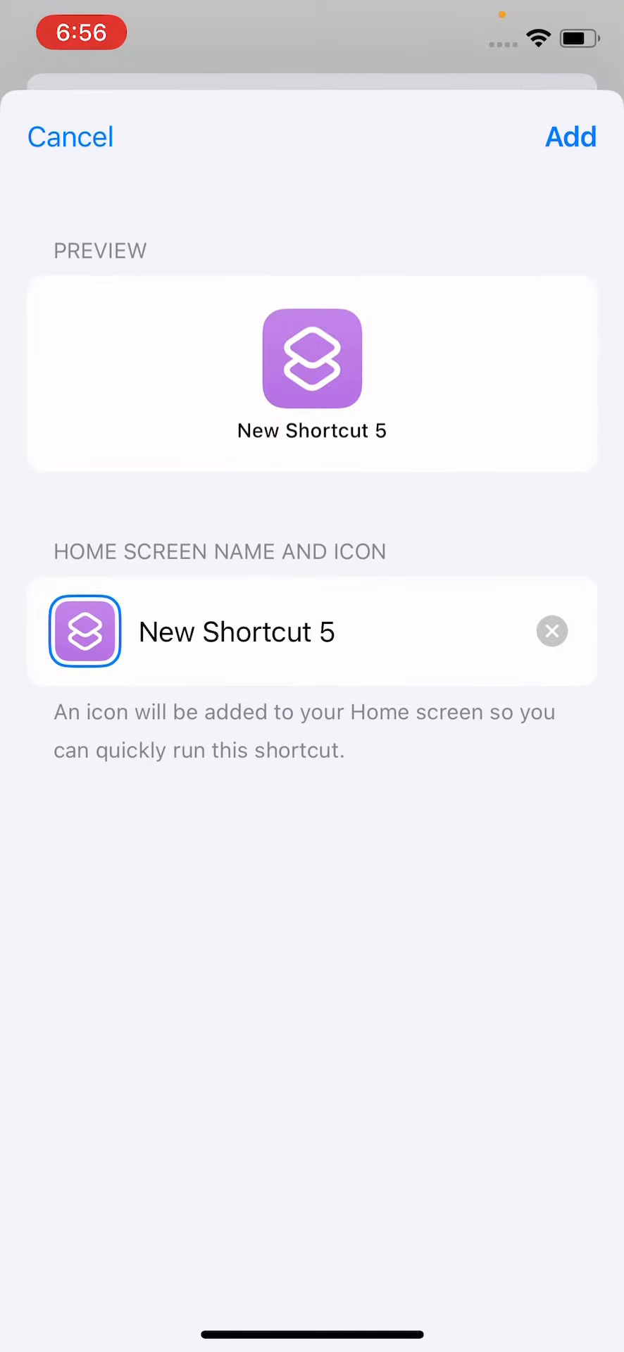
Step: Set the icon to the Game Center-style image chosen from the Recents album in Photos
{"action": "left_click", "coordinate": [83, 631]}
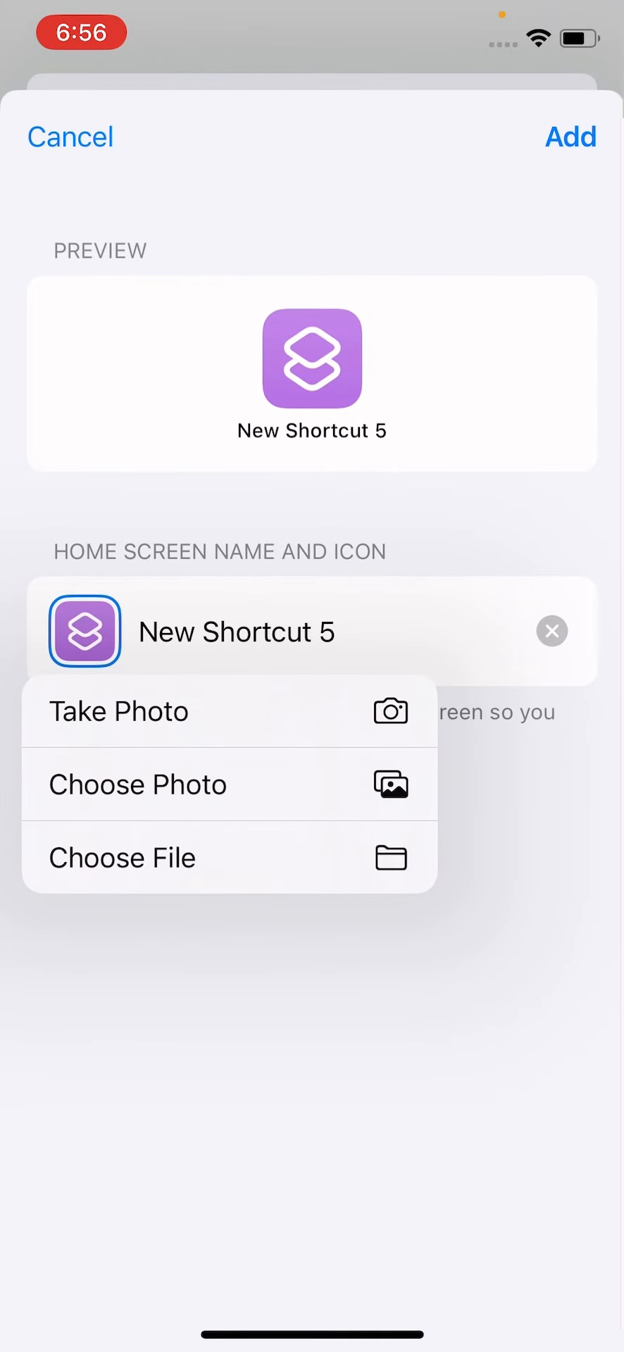
{"action": "left_click", "coordinate": [138, 784]}
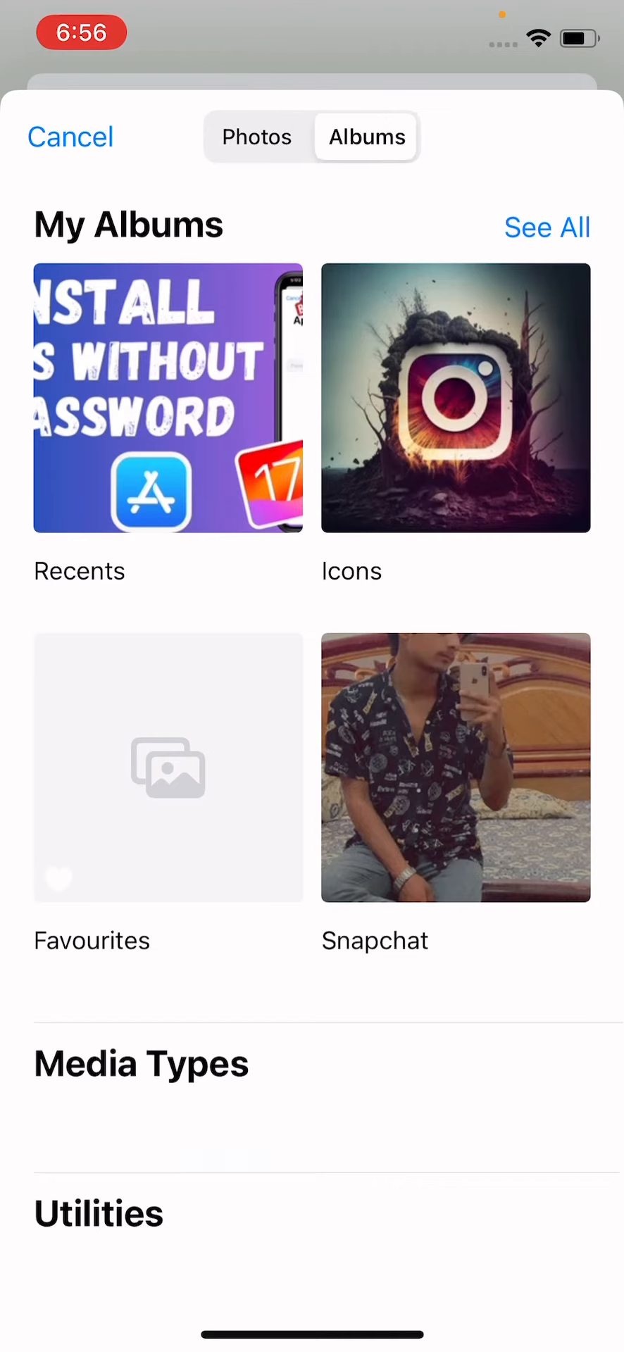
{"action": "left_click", "coordinate": [167, 397]}
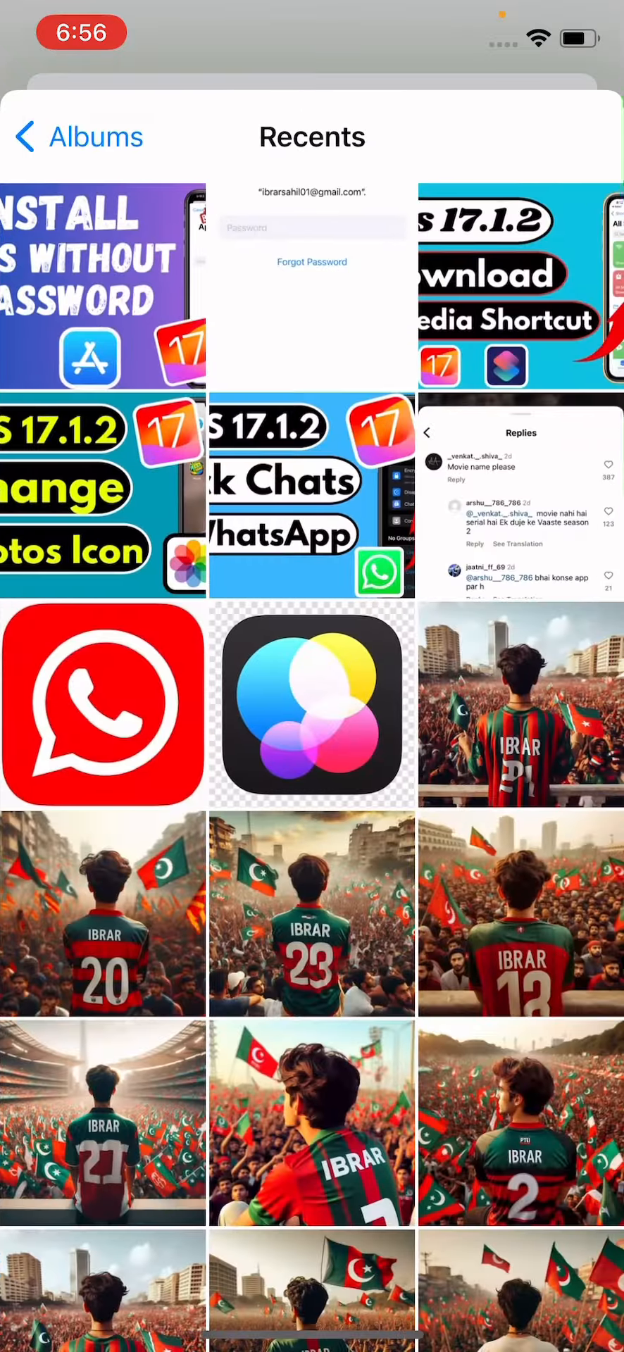
{"action": "left_click", "coordinate": [312, 705]}
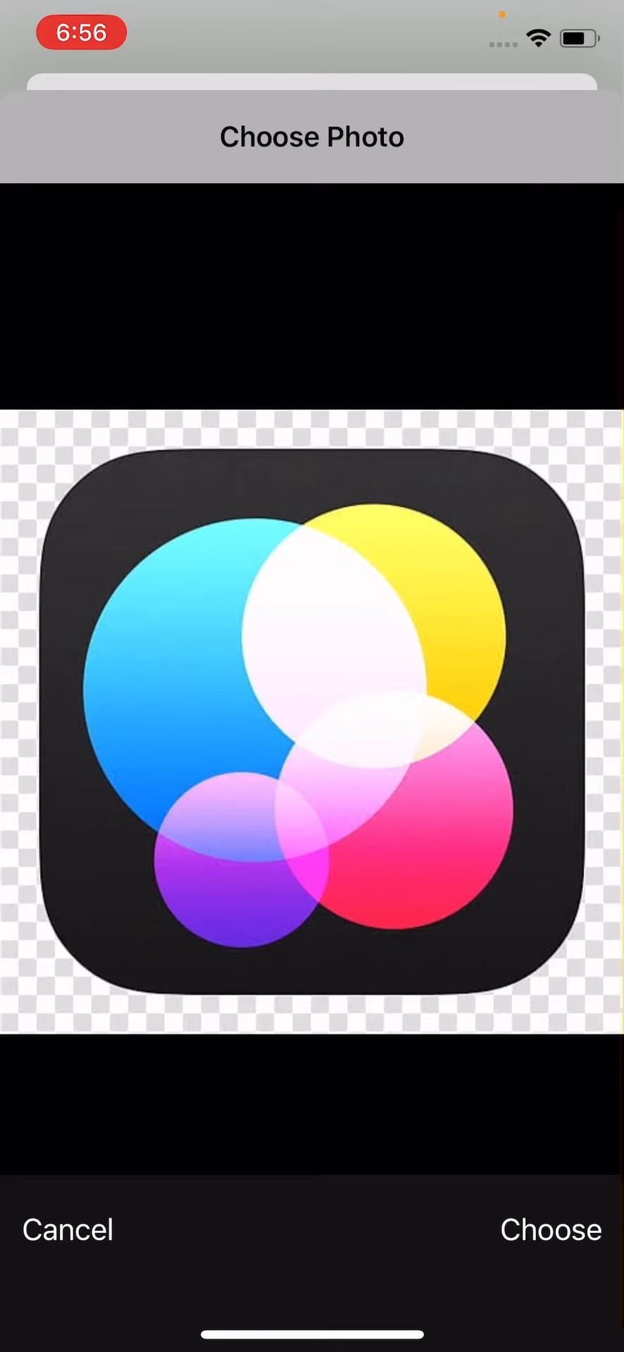
{"action": "left_click", "coordinate": [549, 1228]}
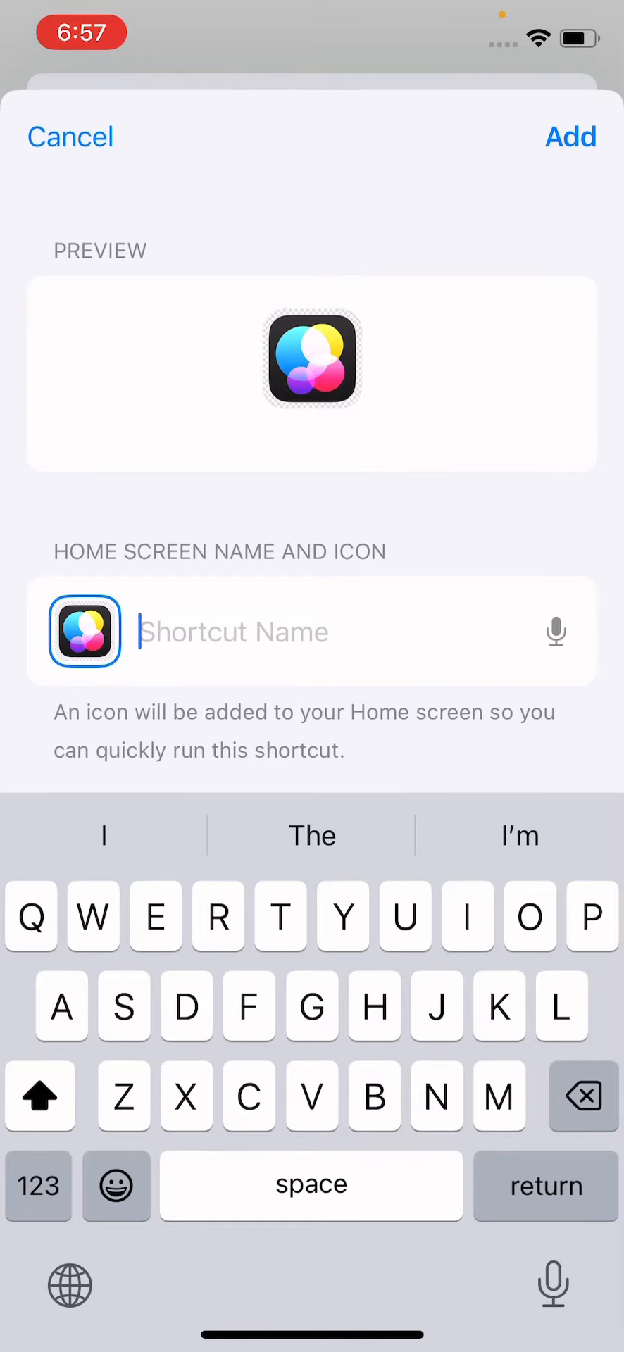
Step: Name the icon 'Photos' and add it to the home screen
{"action": "type", "text": "Phot"}
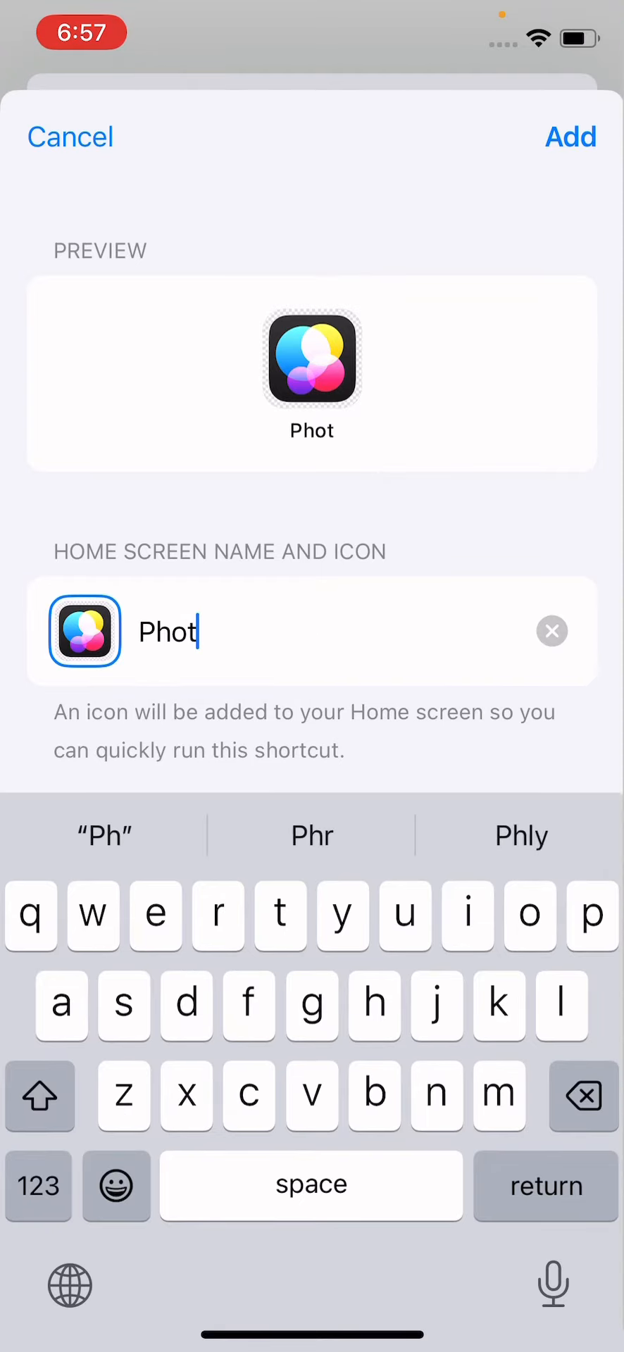
{"action": "type", "text": "os"}
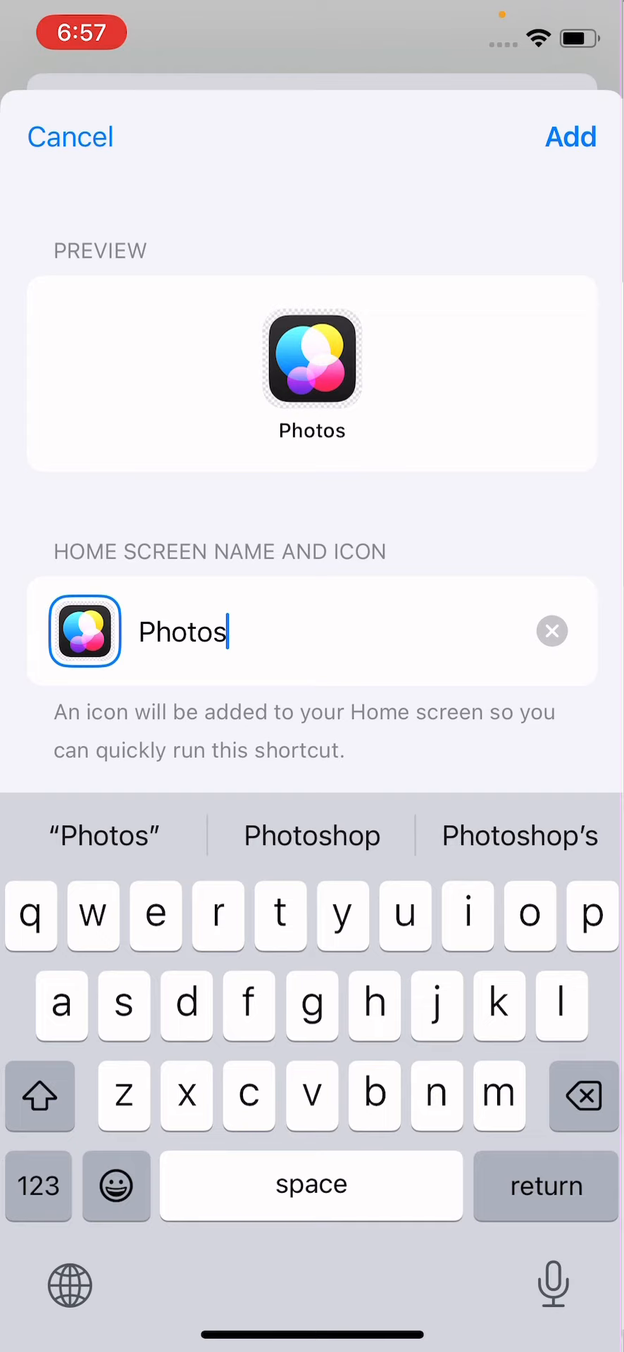
{"action": "left_click", "coordinate": [571, 136]}
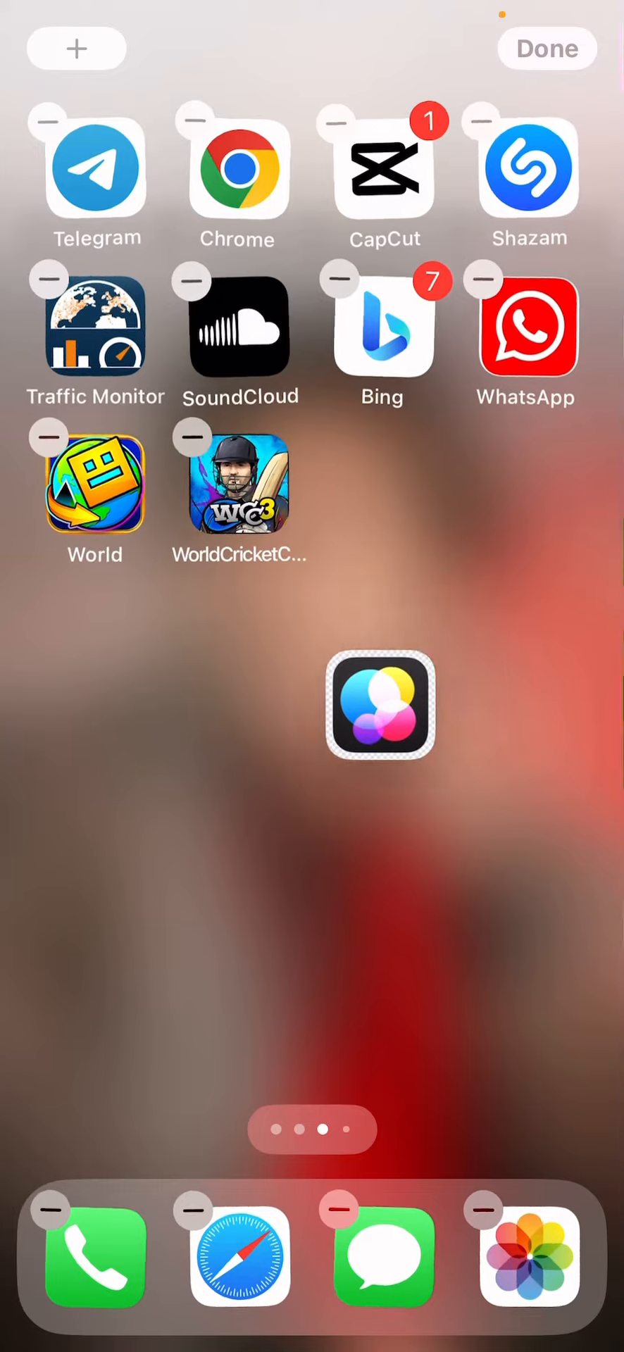
Step: Drag the Photos icon into the third row beside WorldCricket and exit edit mode
{"action": "left_click_drag", "start_coordinate": [379, 706], "coordinate": [399, 520]}
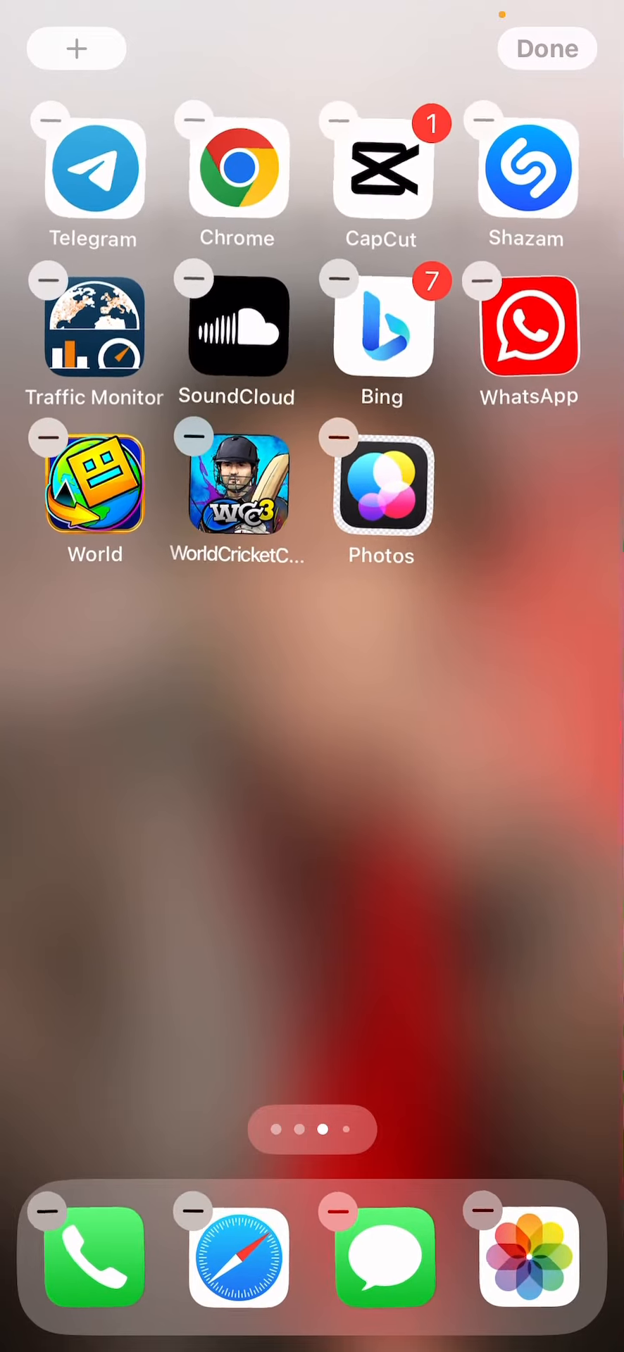
{"action": "left_click", "coordinate": [546, 48]}
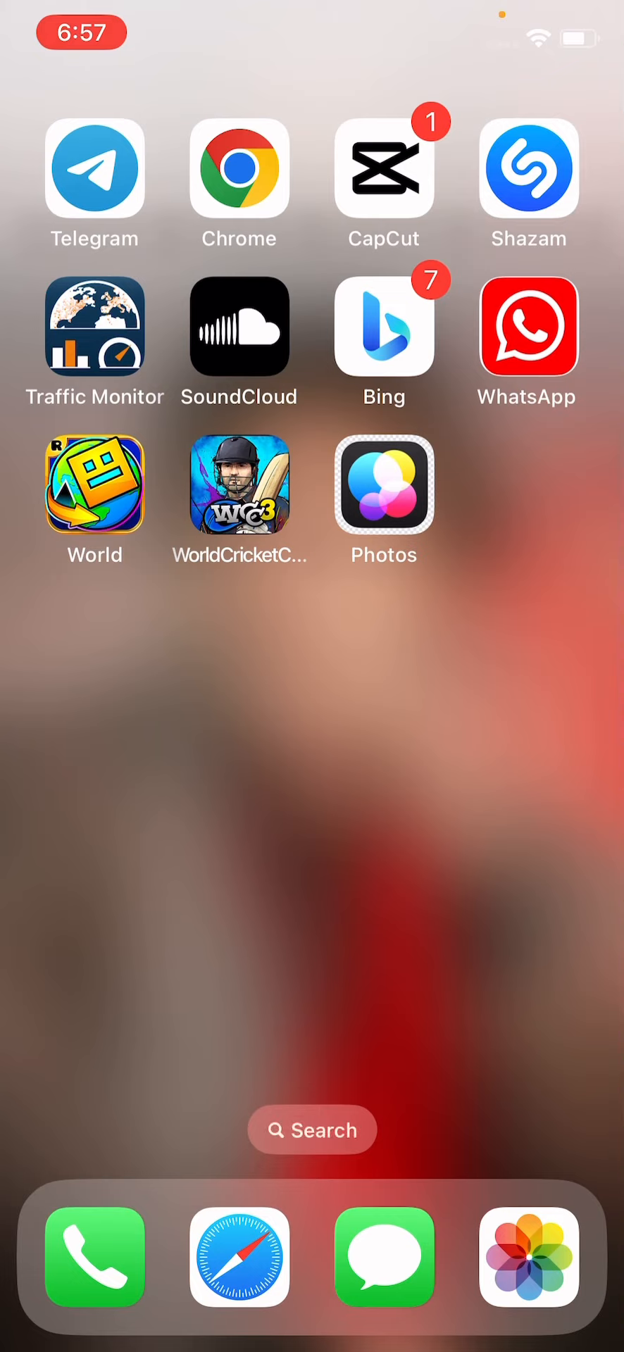